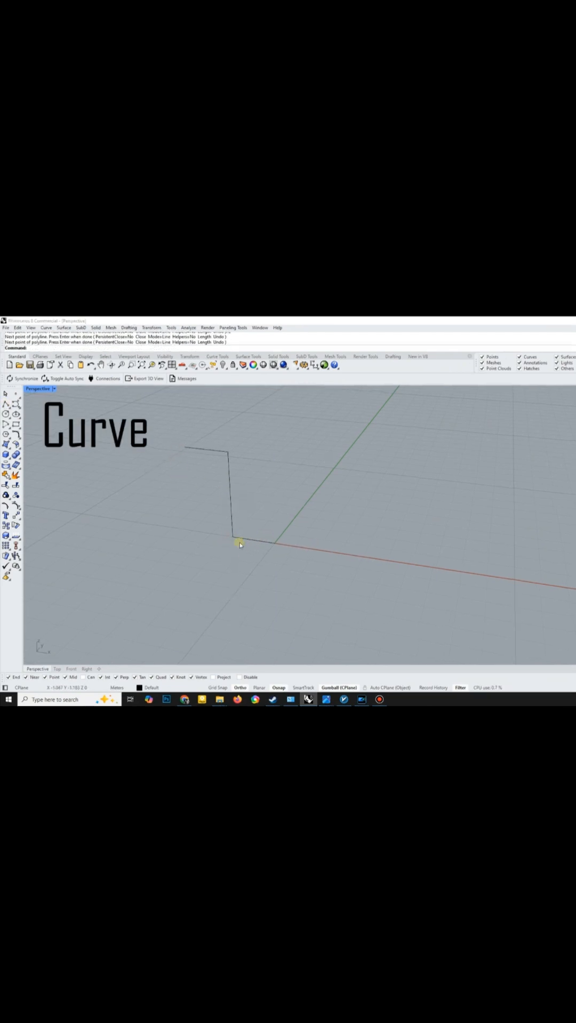
Step: Place the next corner point of the L-shaped step profile polyline
{"action": "left_click", "coordinate": [346, 606]}
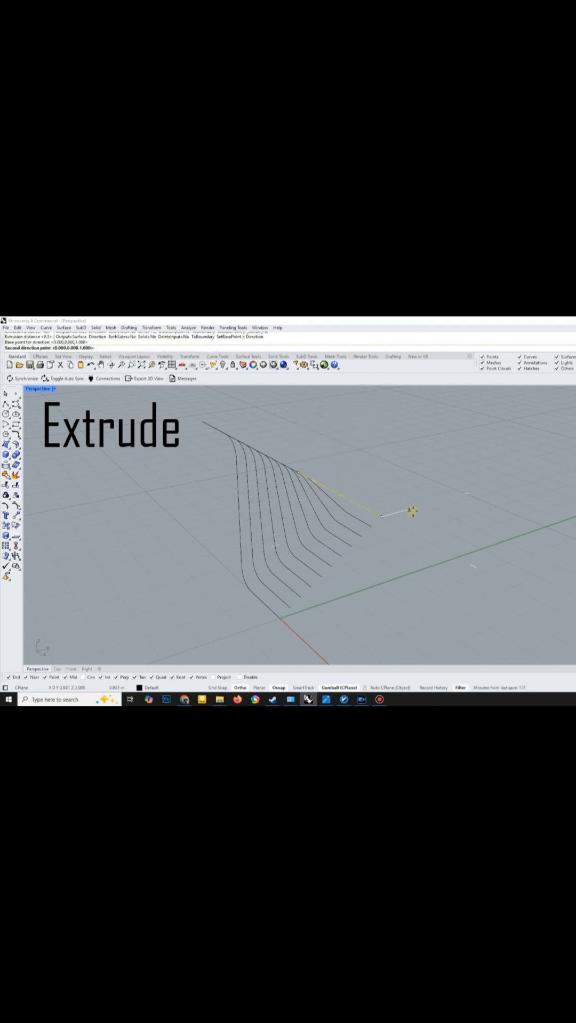
Step: Pick the direction point that fixes the extrusion distance of the arrayed profiles
{"action": "left_click", "coordinate": [379, 527]}
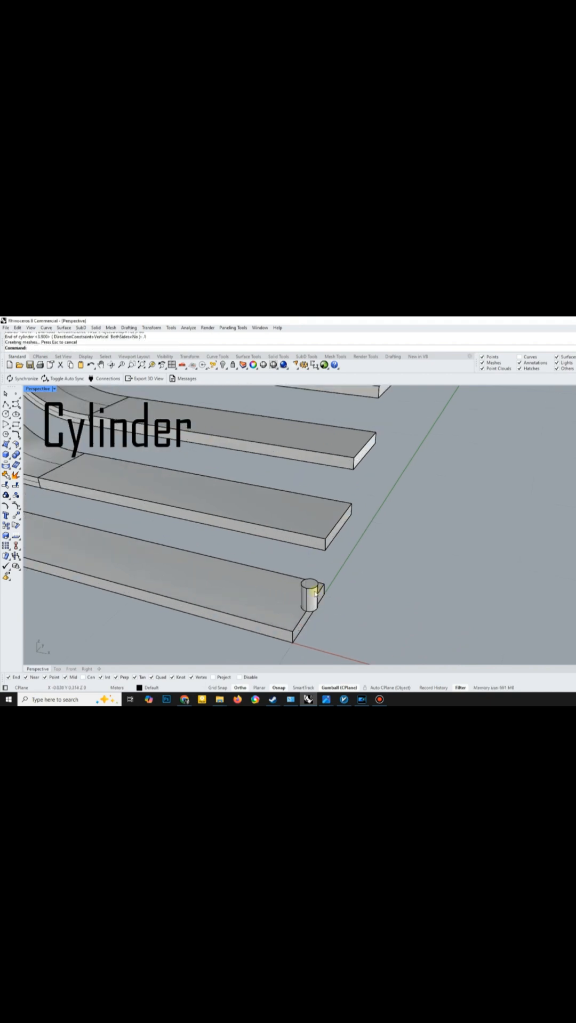
Step: Snap the cylinder's base to the front corner of the lowest tread
{"action": "left_click", "coordinate": [309, 597]}
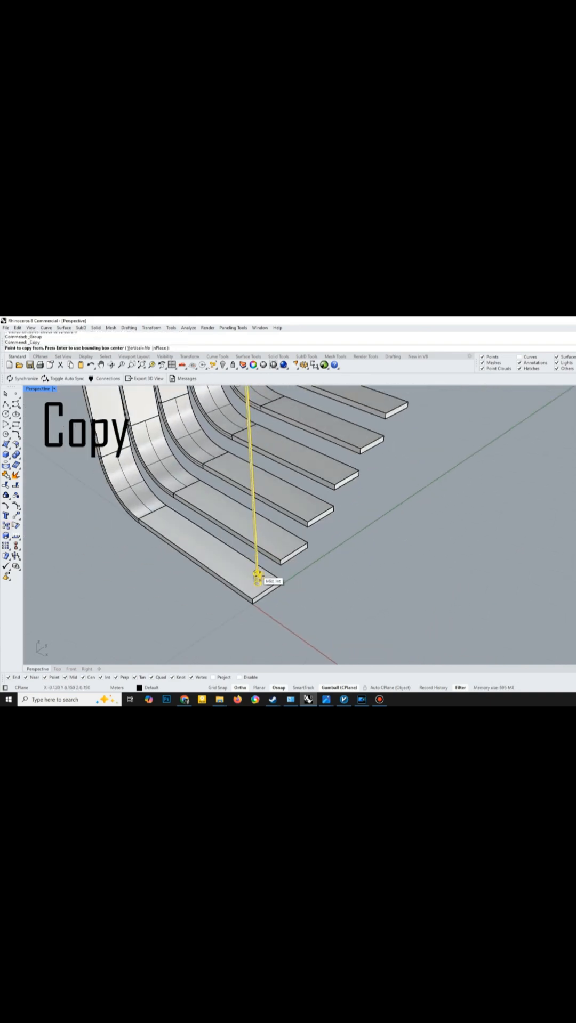
Step: Copy the rod from its base point to each tread, then switch Perspective to Arctic display
{"action": "left_click", "coordinate": [256, 579]}
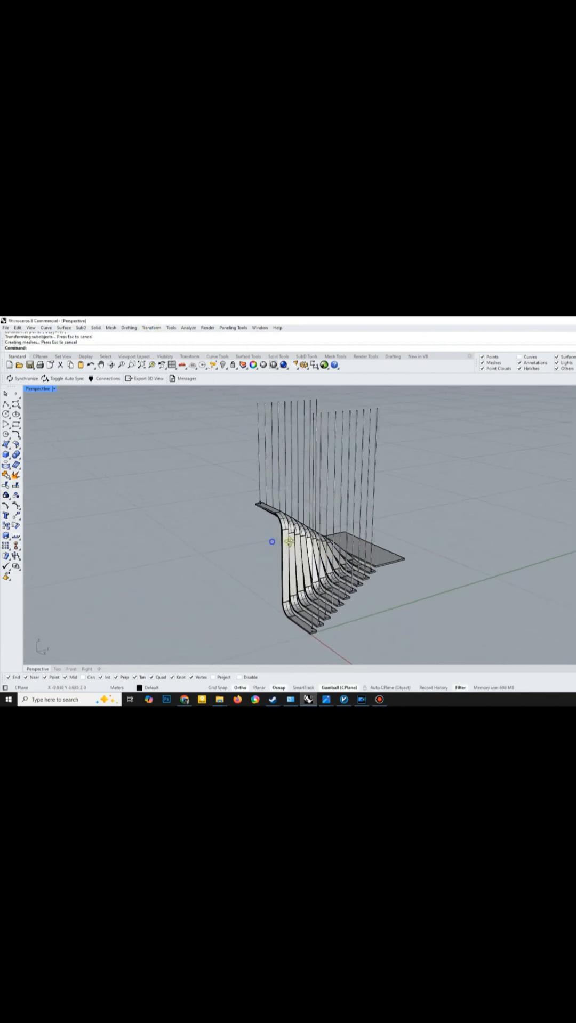
{"action": "left_click", "coordinate": [39, 388]}
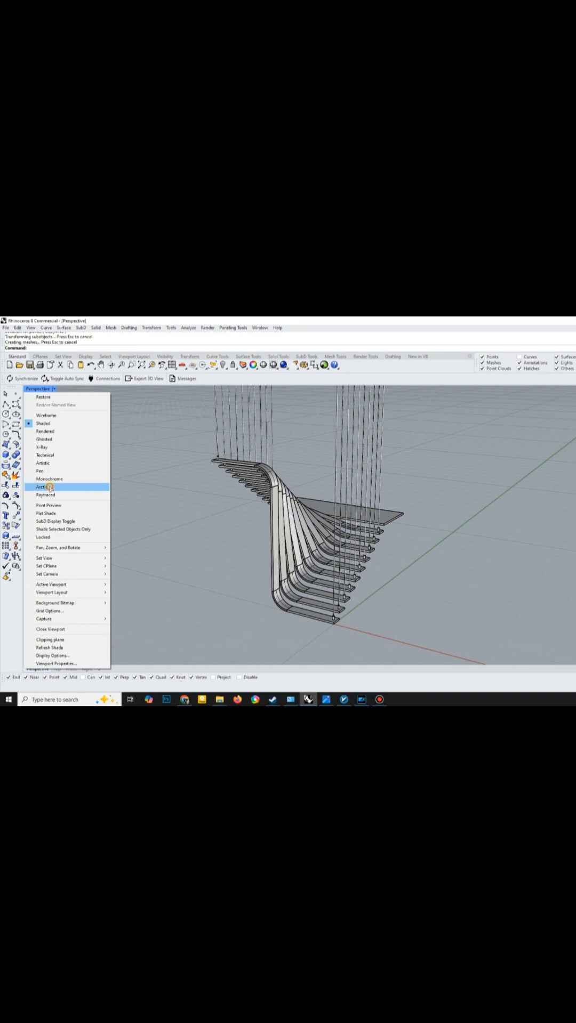
{"action": "left_click", "coordinate": [42, 486]}
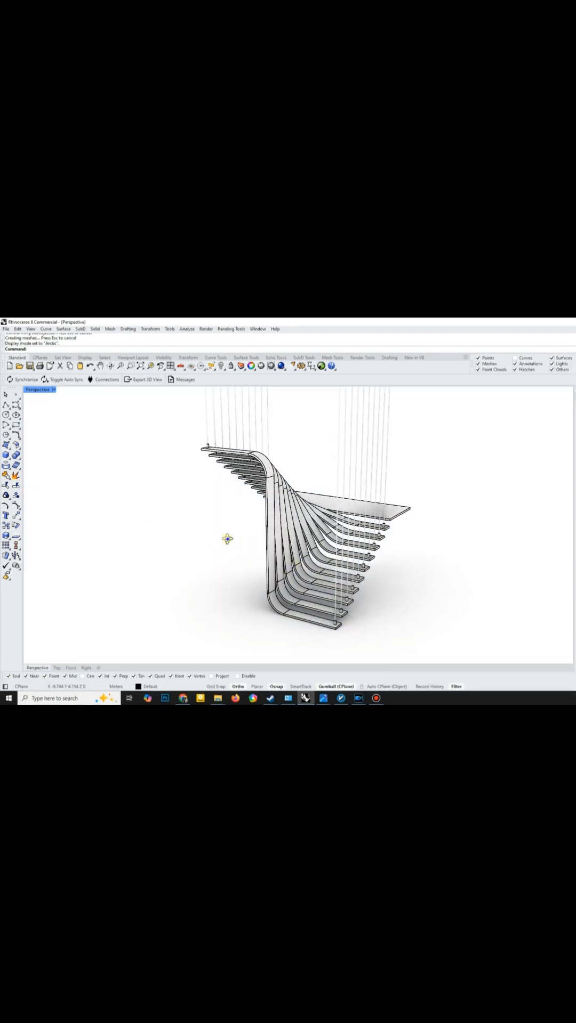